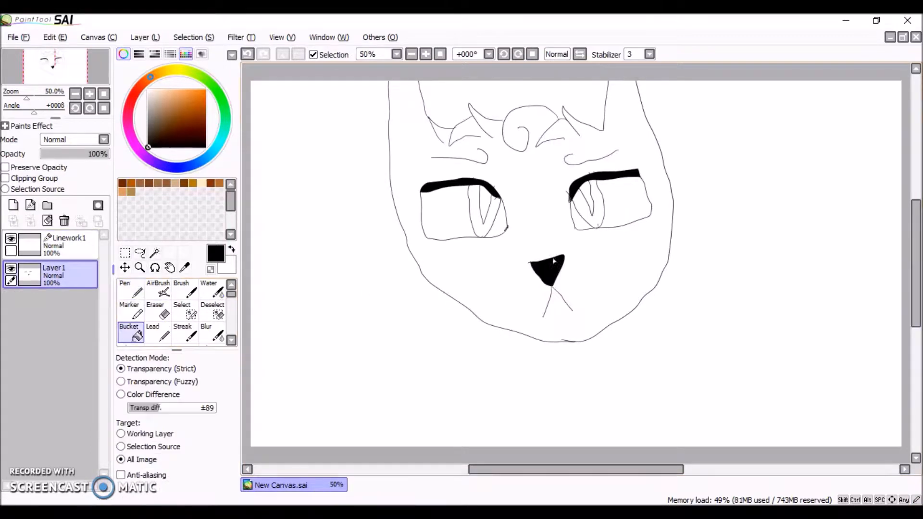
- Paint the eyes green with the Pen, fill the head black and the muzzle white with the Bucket
left_click(158, 289)
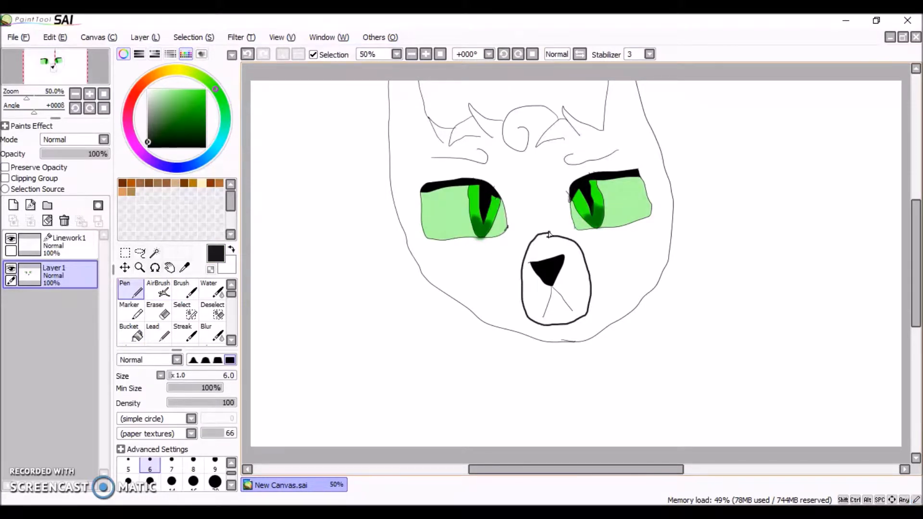
left_click(129, 330)
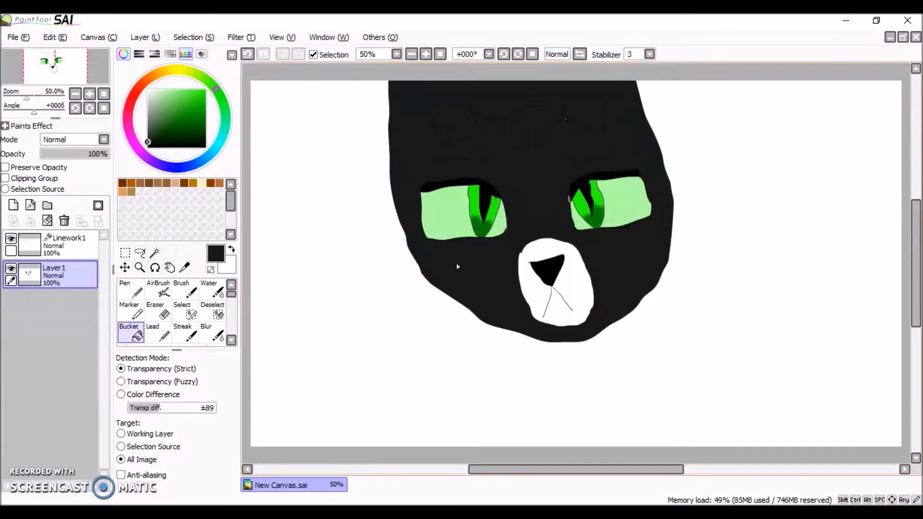
- Airbrush white around the muzzle, draw pointed ears and lashes, and paint the neck and body black on new layers
left_click(157, 288)
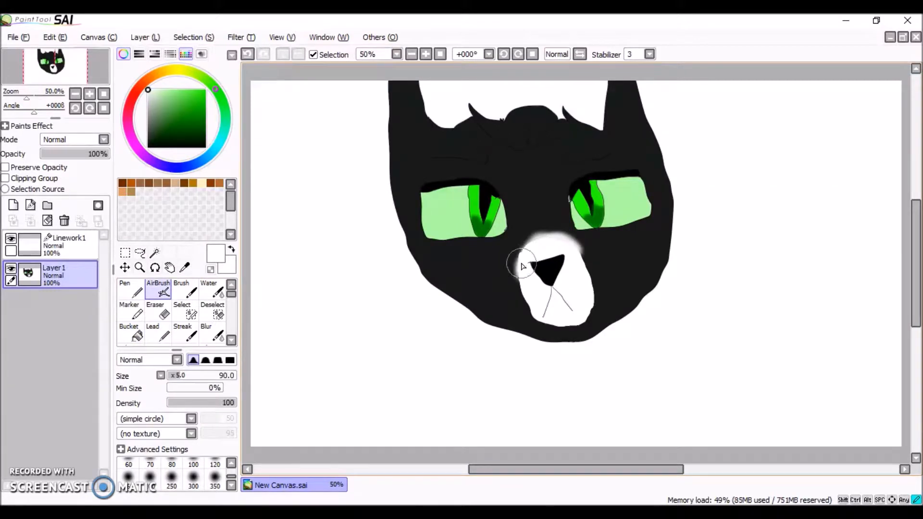
left_click(66, 244)
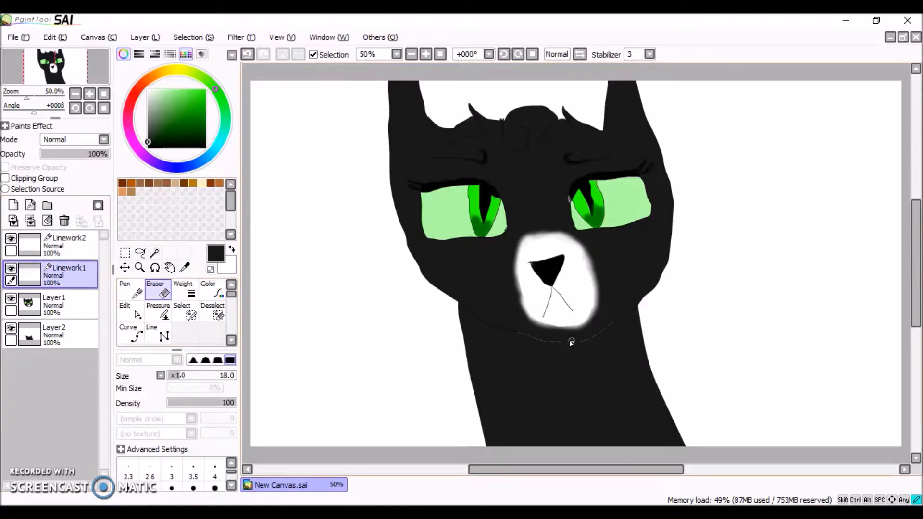
left_click(124, 293)
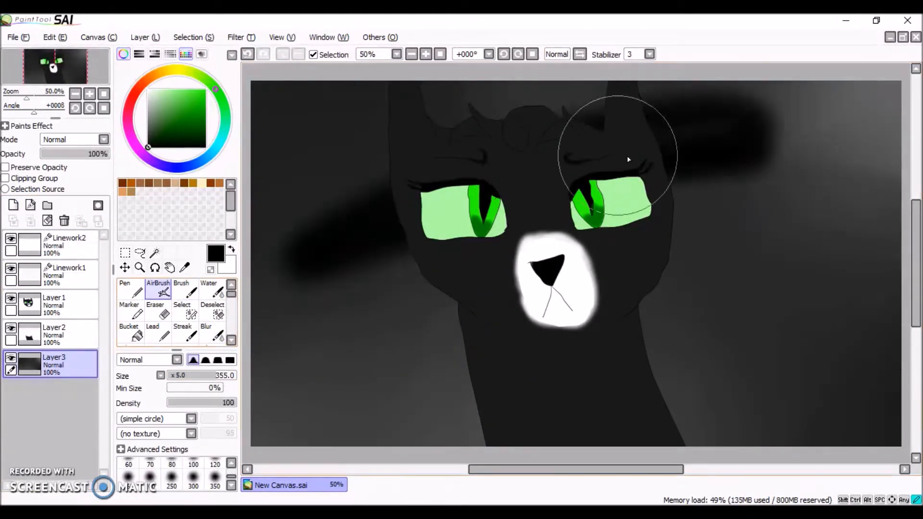
- On Layer3 beneath the others, airbrush a dark grey-to-black gradient over the background
left_click(206, 331)
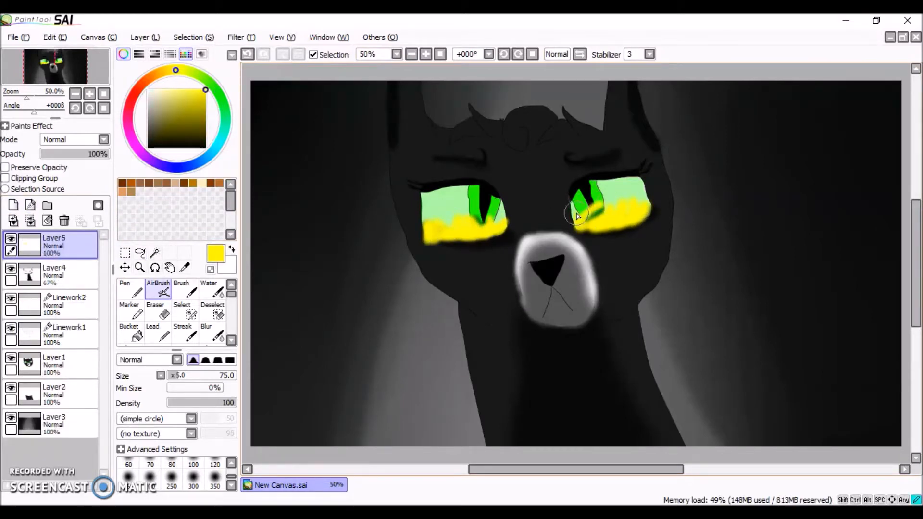
- On a new layer, airbrush yellow along the lower eyes and orange flames into the pupils
left_click(479, 233)
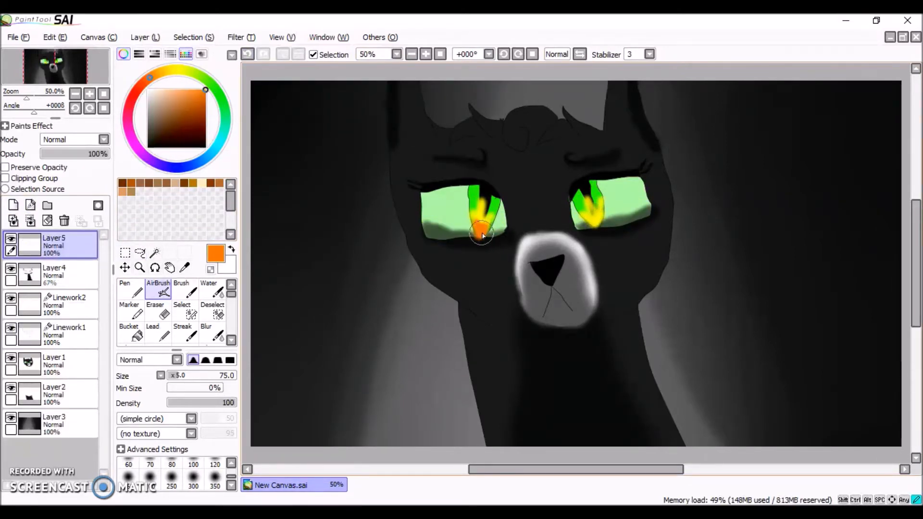